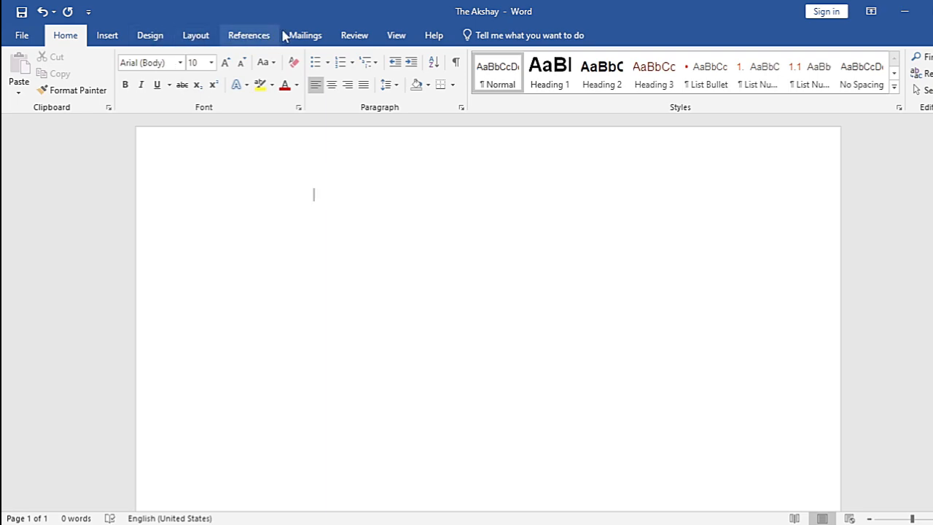
mouse_move(195, 35)
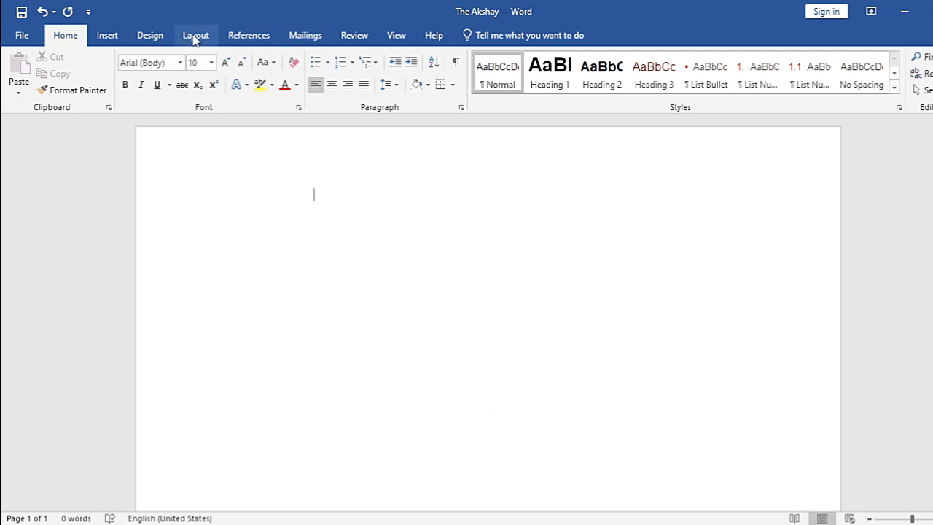
Set the page's top, left and right margins to 0 in Custom Margins.
left_click(195, 35)
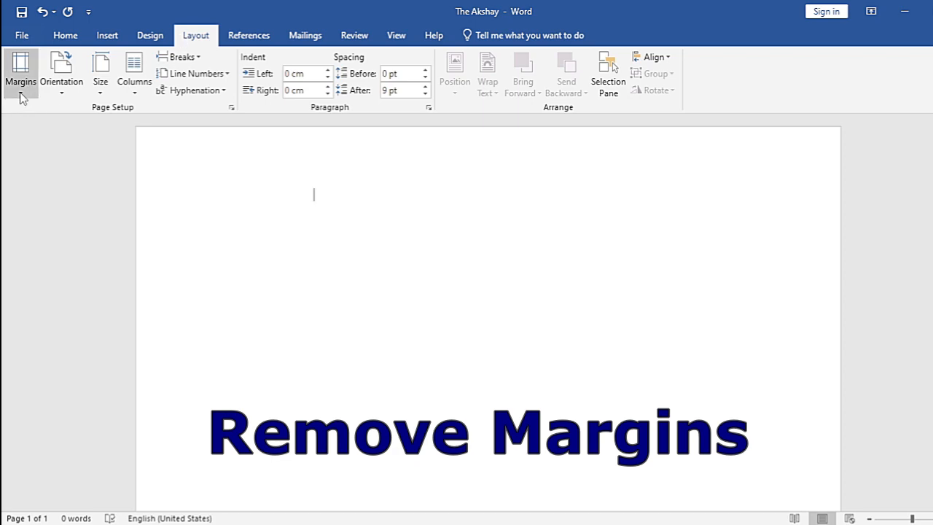
left_click(20, 70)
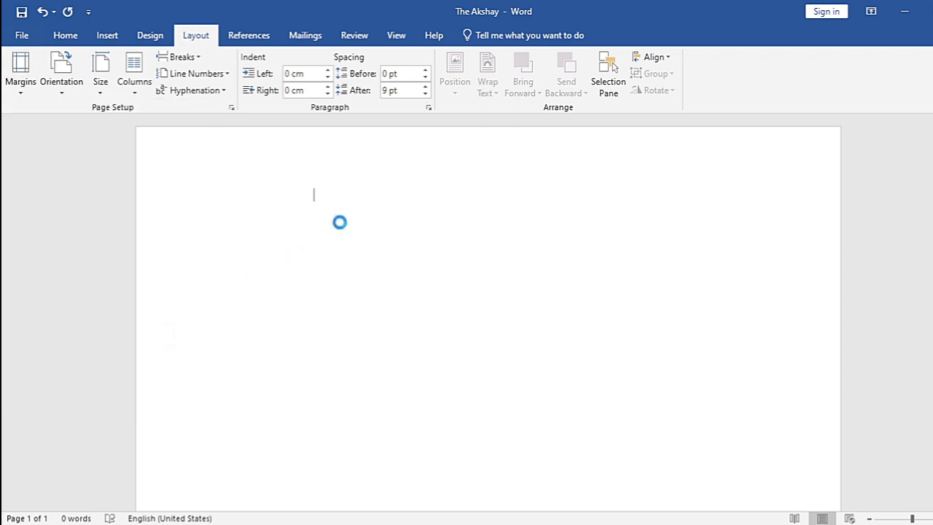
left_click(231, 108)
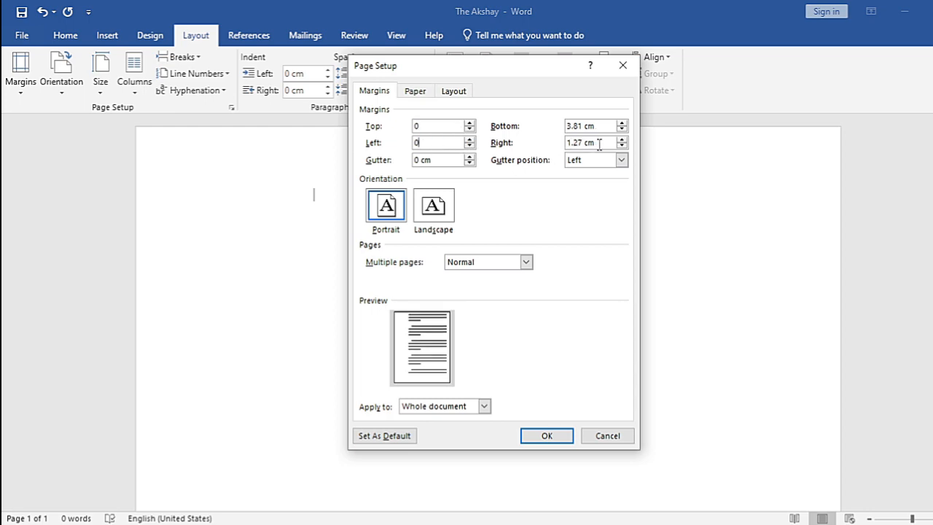
type("0")
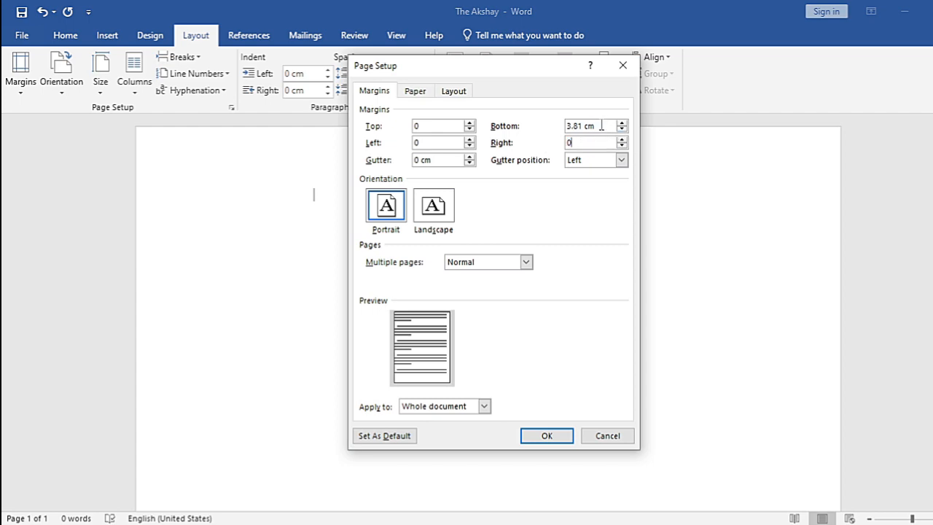
type("0")
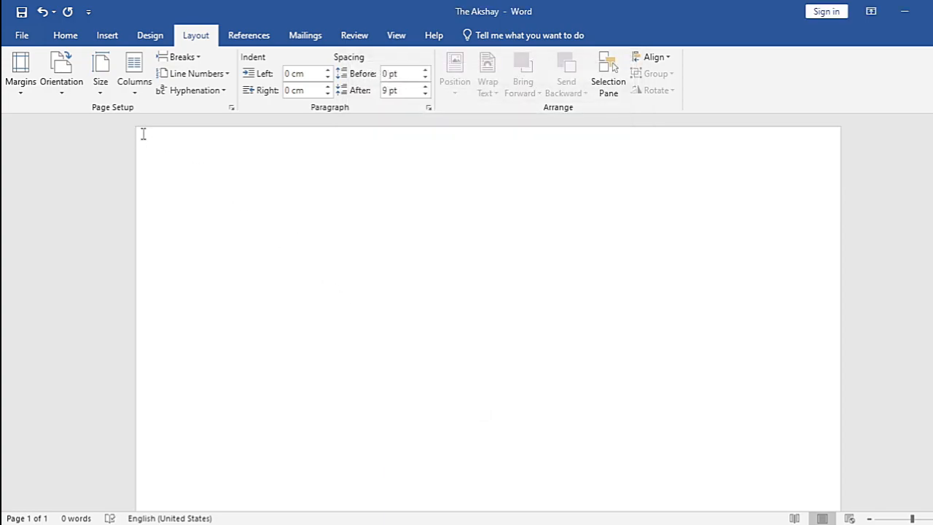
Insert a 2×2 table at the top of the blank page.
left_click(108, 35)
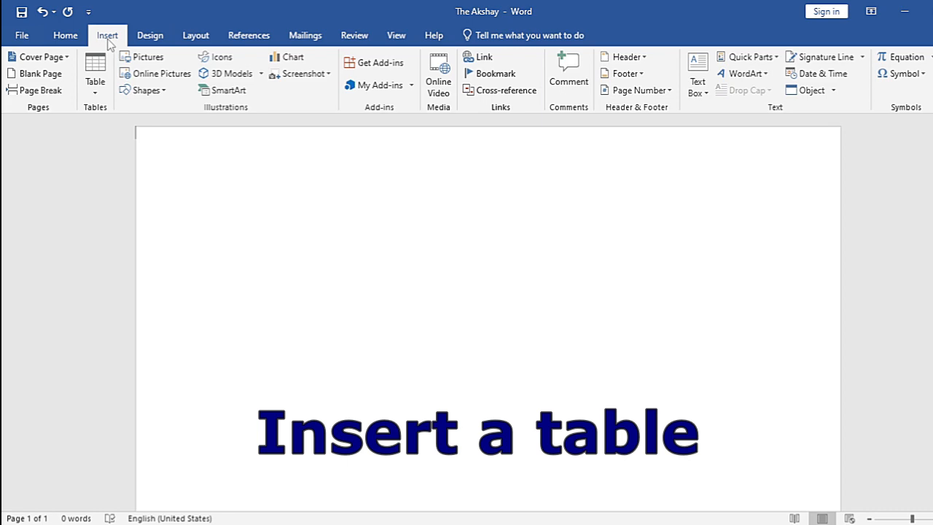
left_click(94, 70)
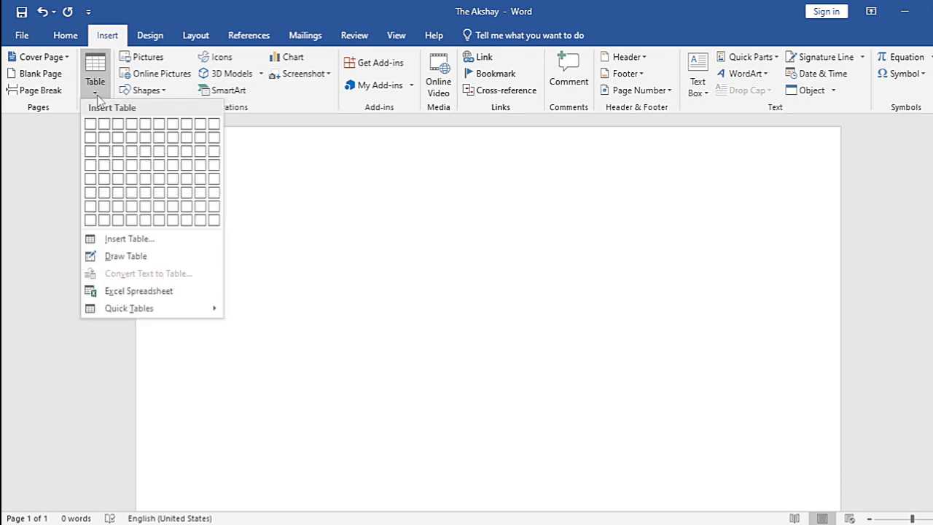
mouse_move(102, 137)
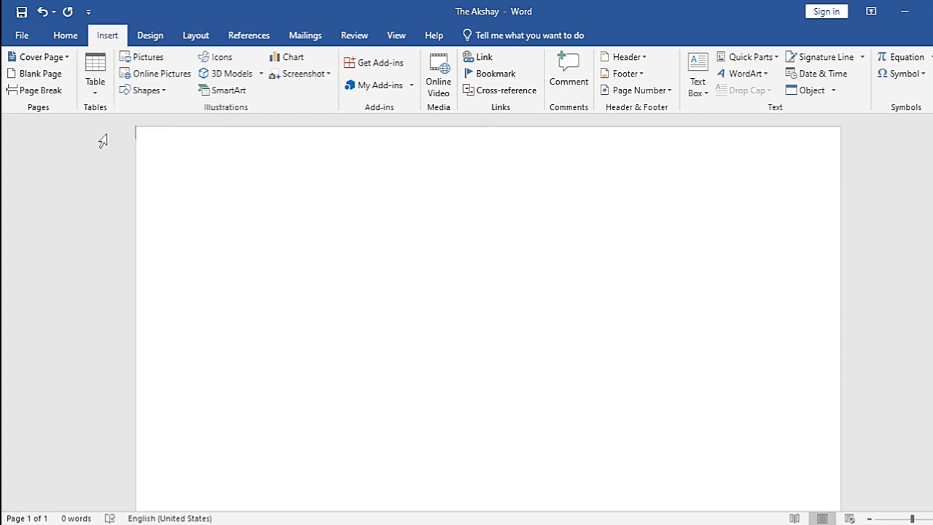
left_click(95, 73)
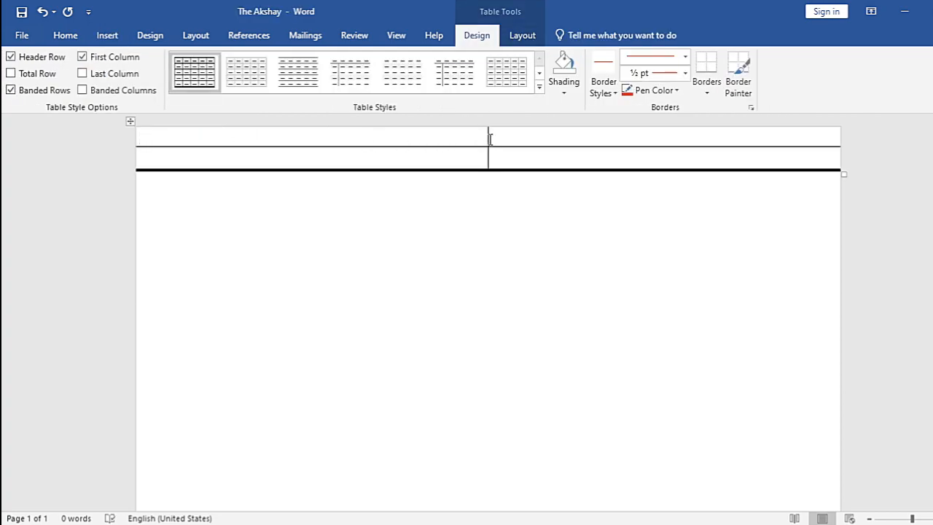
Narrow the table's left column and extend the ruled rows down the page.
left_click_drag(488, 153, 204, 163)
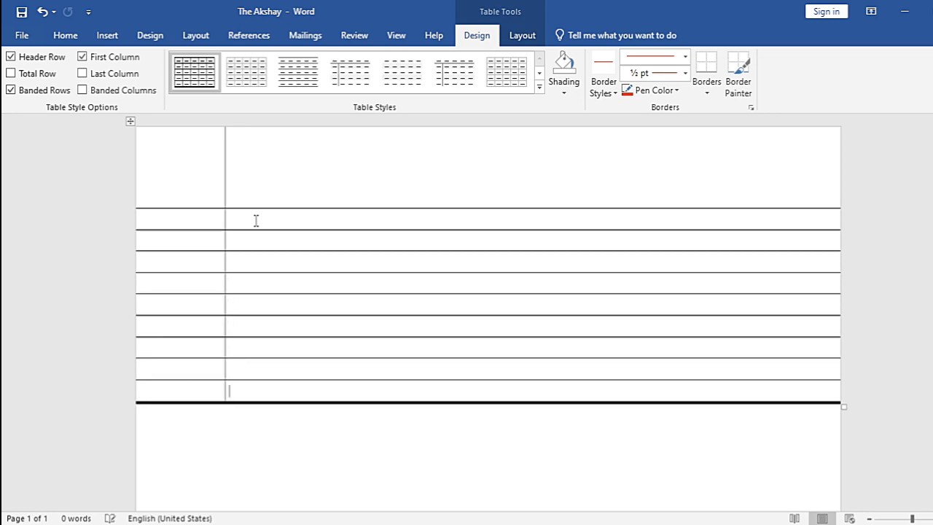
scroll("down", 3)
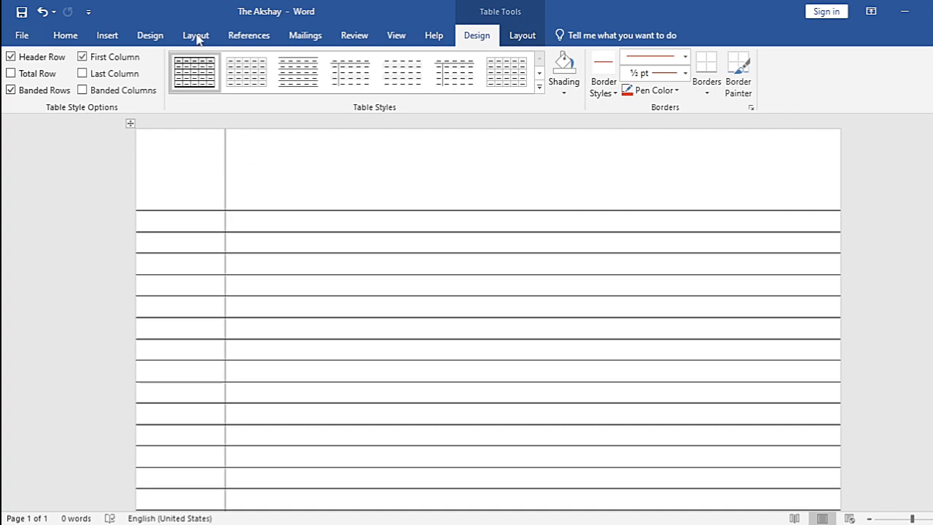
Pick a border style in Table Design so Border Painter is active.
left_click(195, 35)
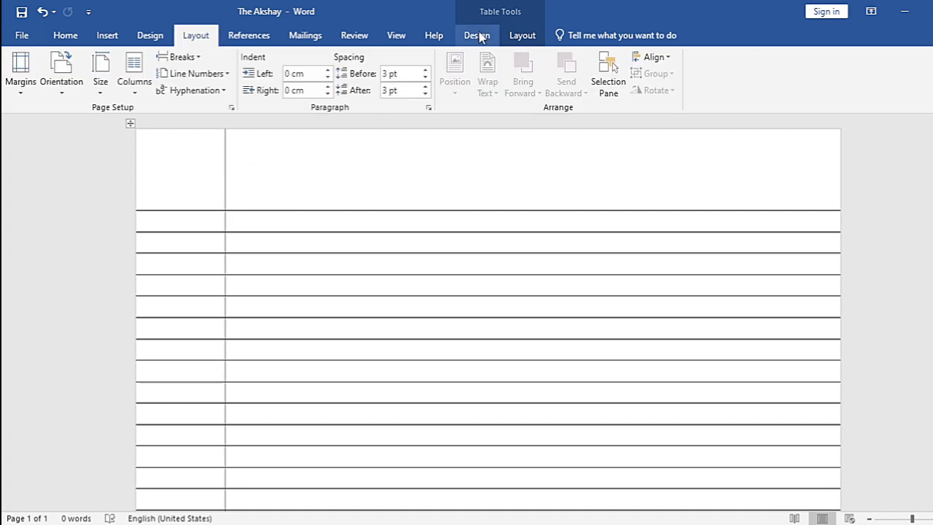
left_click(476, 35)
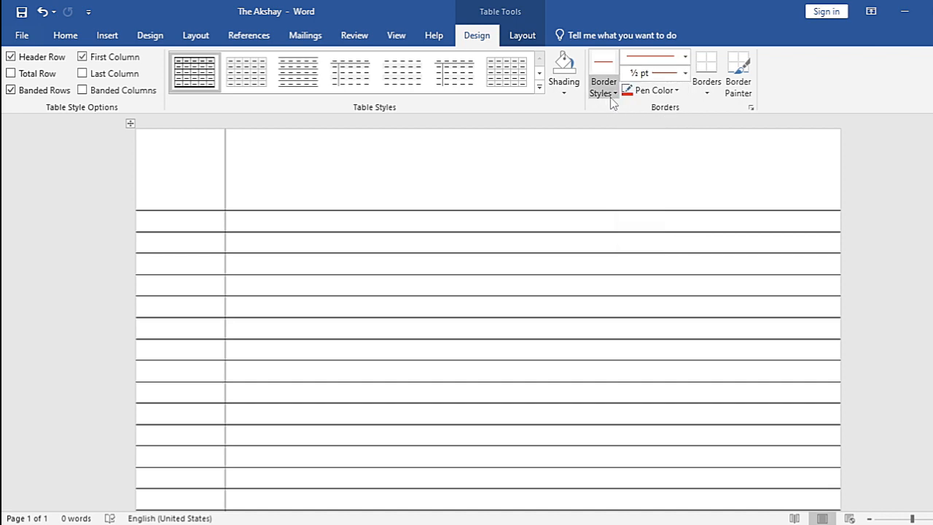
left_click(603, 80)
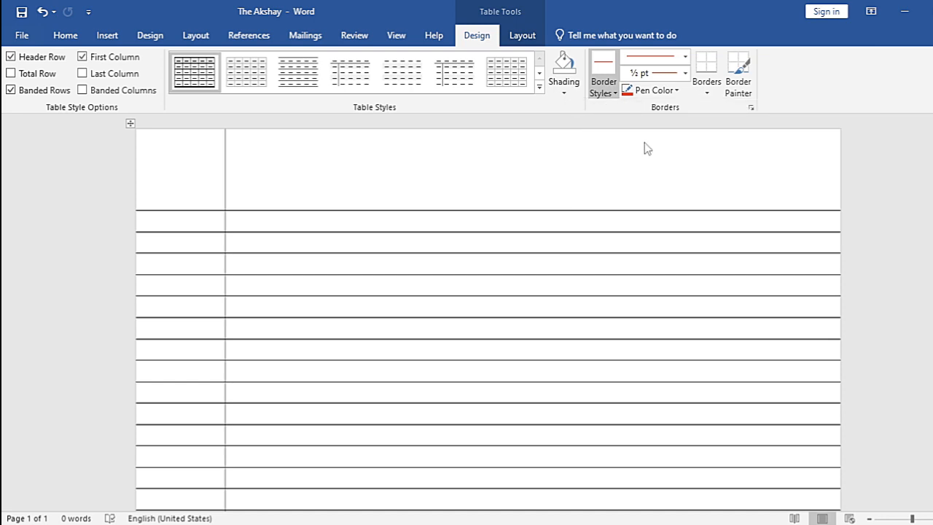
left_click(684, 73)
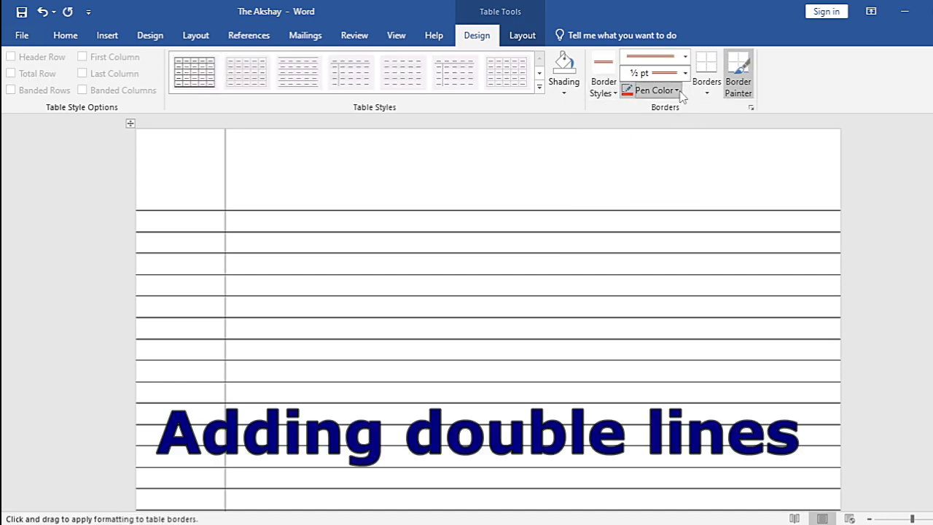
Set the border pen colour to black and paint over the table's lines.
left_click(650, 91)
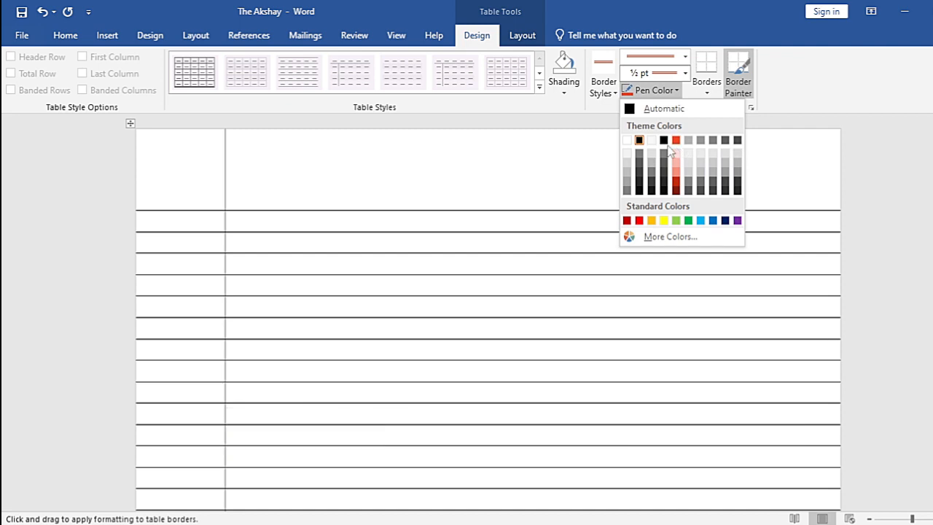
mouse_move(675, 140)
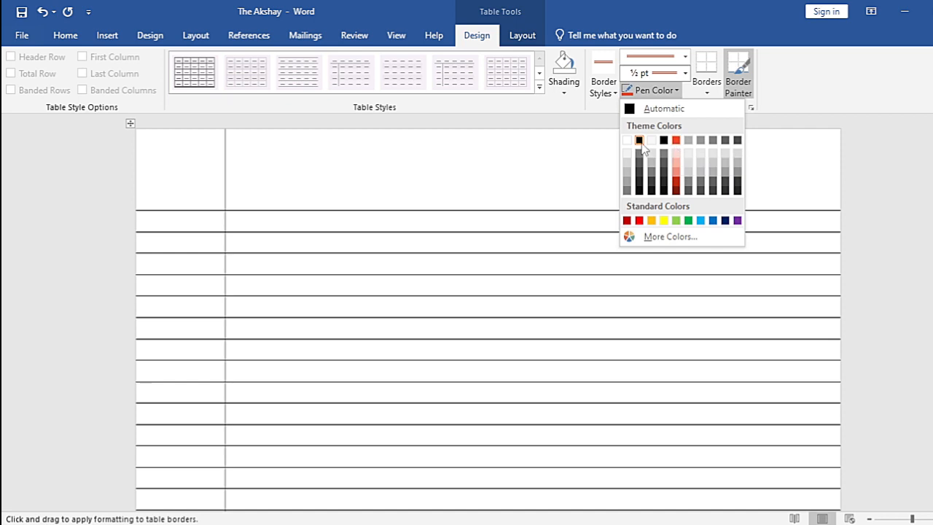
left_click(638, 140)
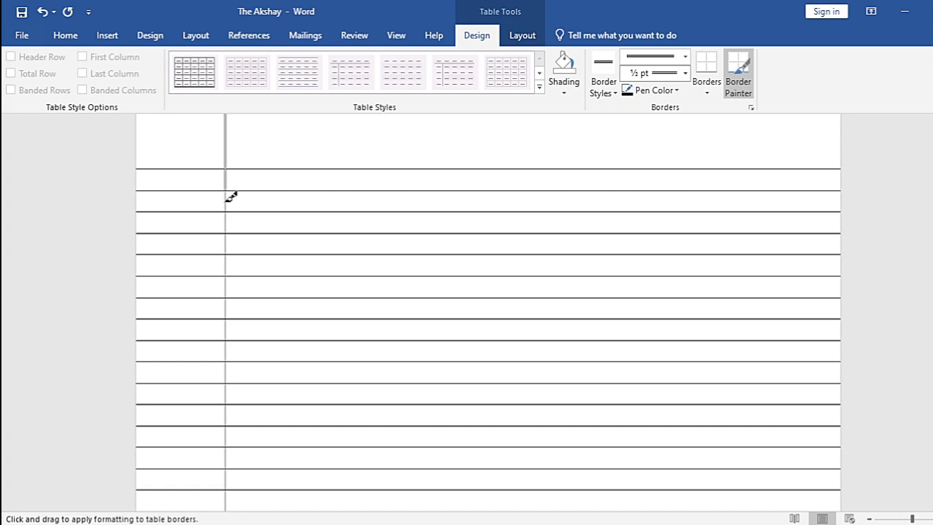
mouse_move(232, 224)
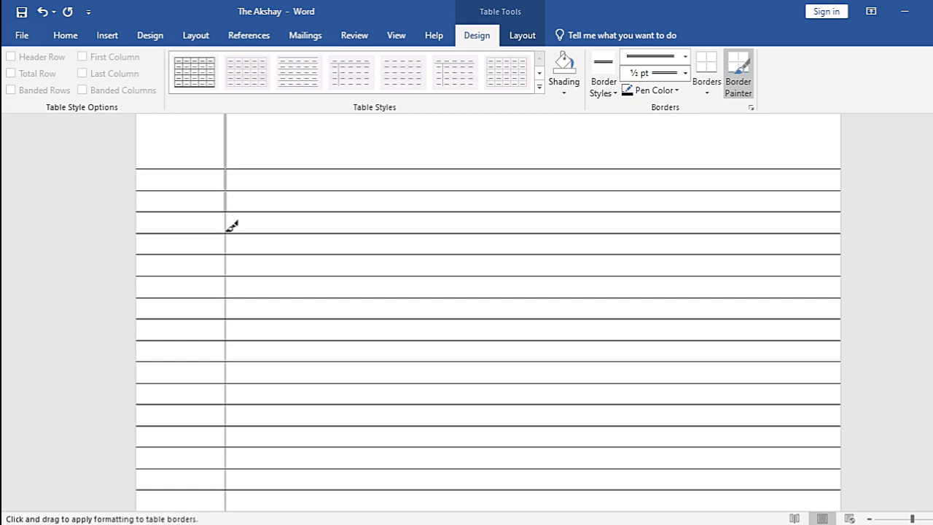
scroll("down", 3)
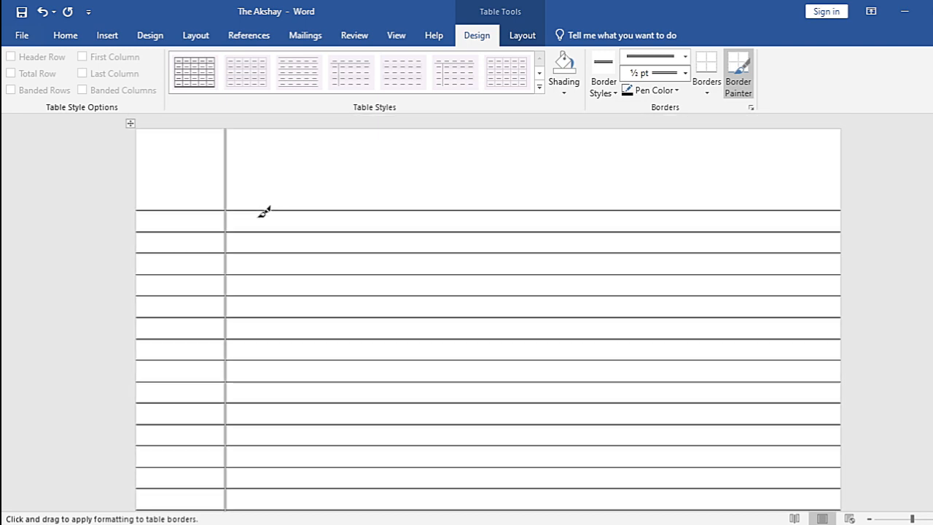
mouse_move(483, 155)
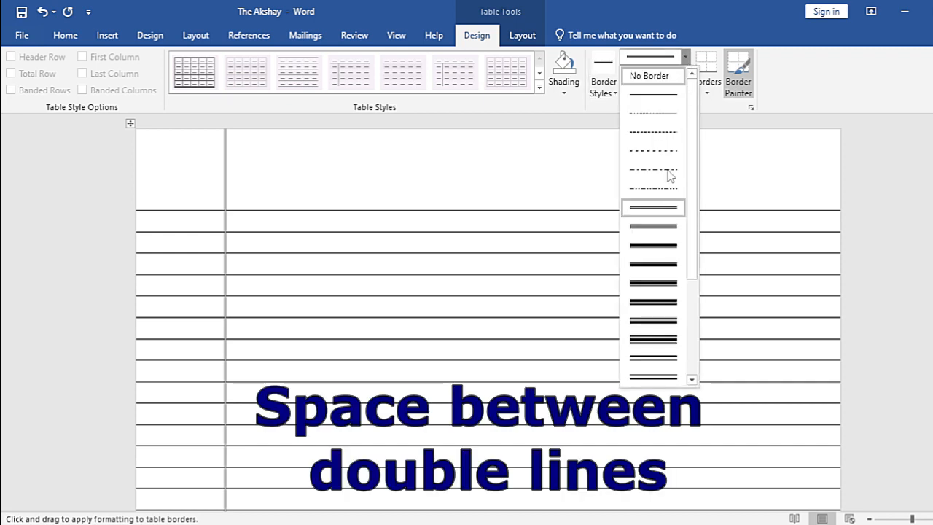
mouse_move(664, 248)
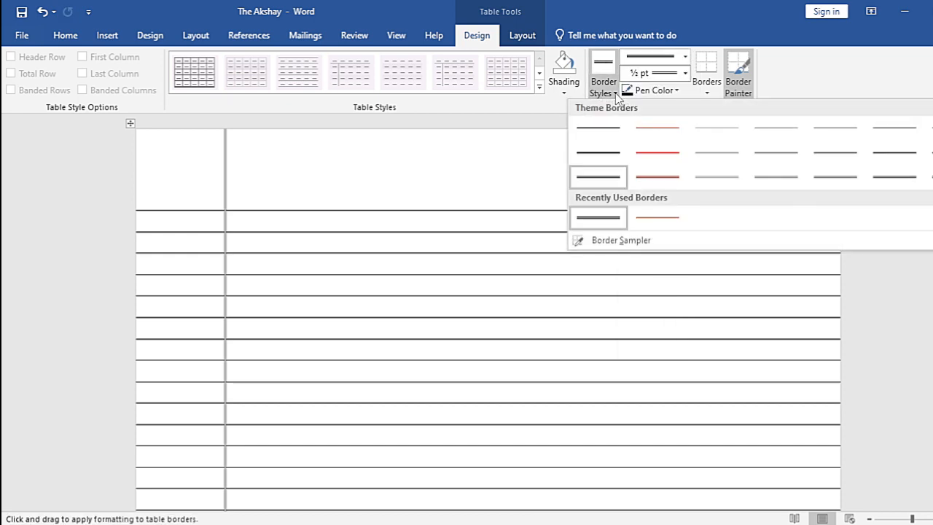
Paint 1½ pt double borders under the header row and along the column divider.
left_click(683, 73)
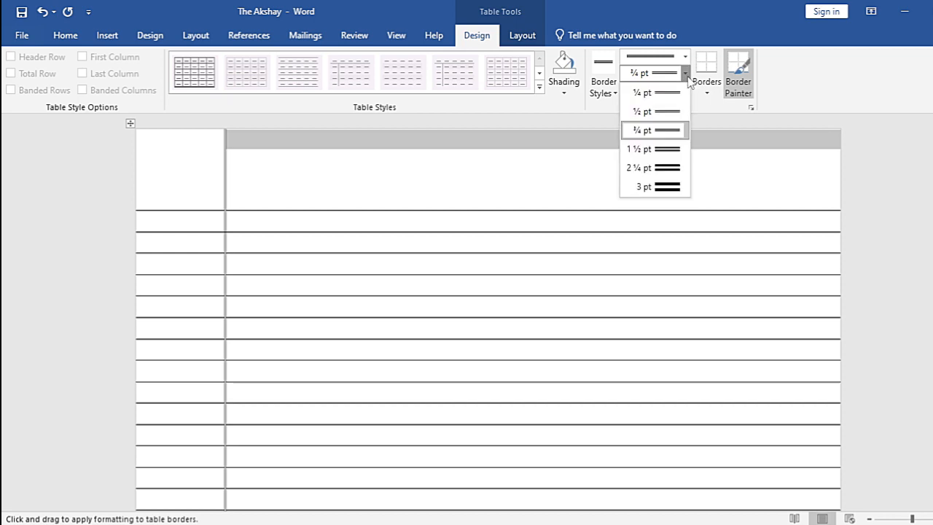
left_click(653, 129)
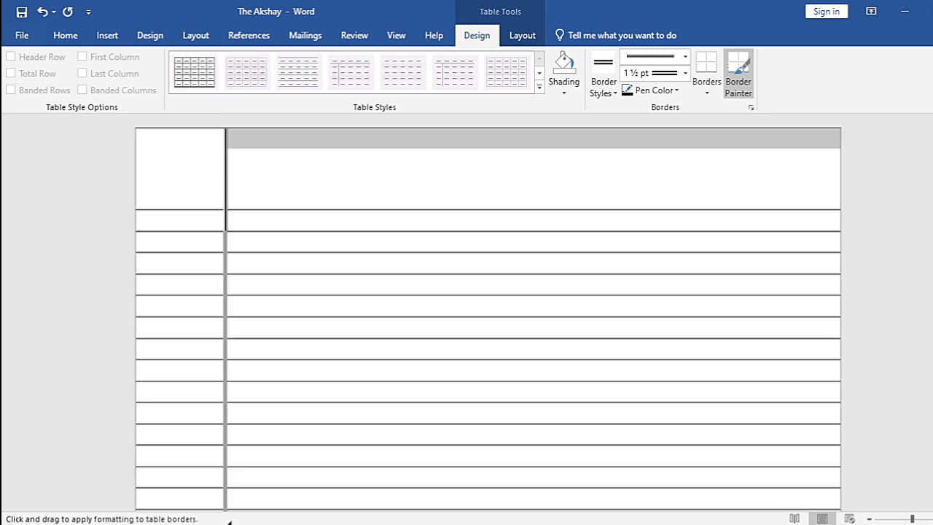
scroll("down", 3)
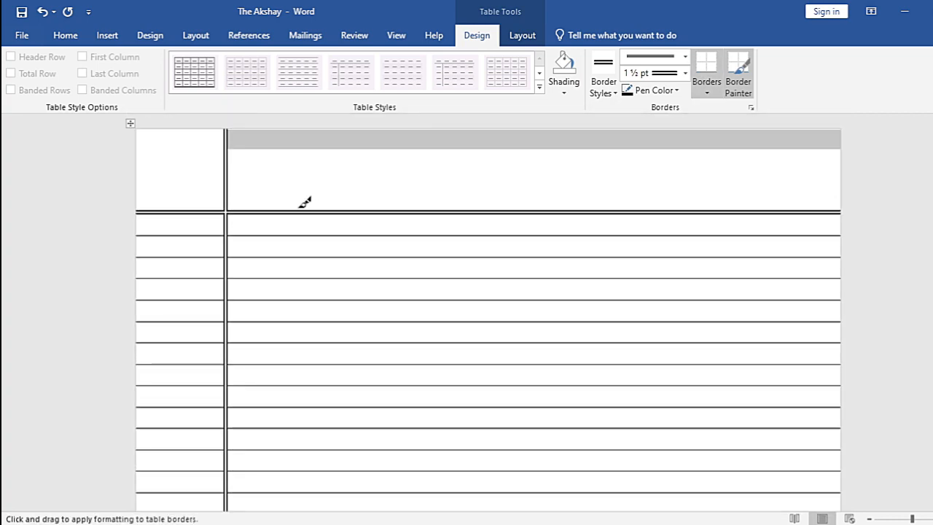
mouse_move(561, 145)
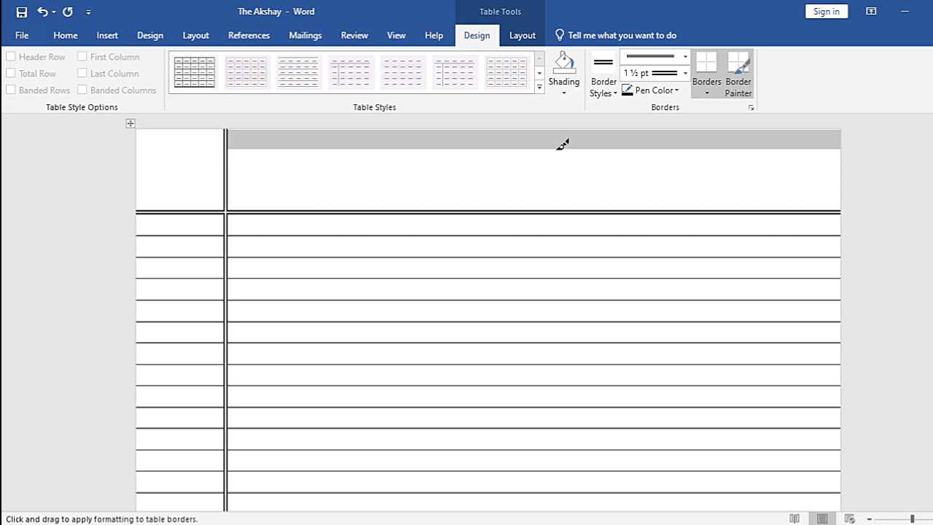
left_click(108, 35)
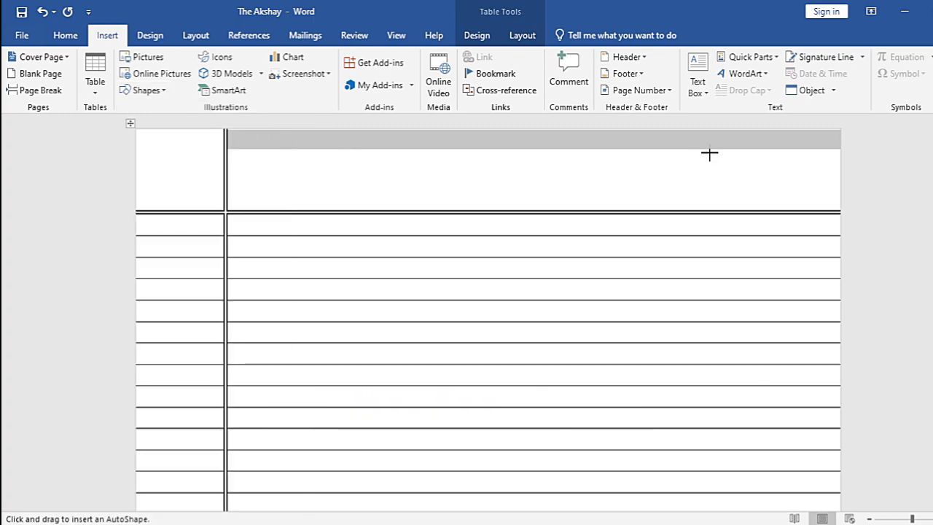
Draw a rounded rectangle at the header's right, white fill with black outline, reading 'Date'.
left_click_drag(708, 155, 828, 203)
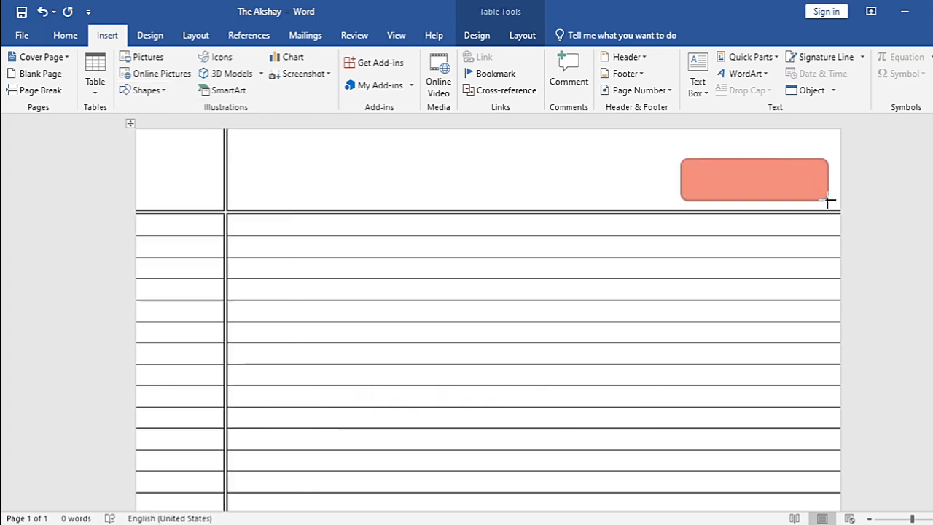
left_click(755, 179)
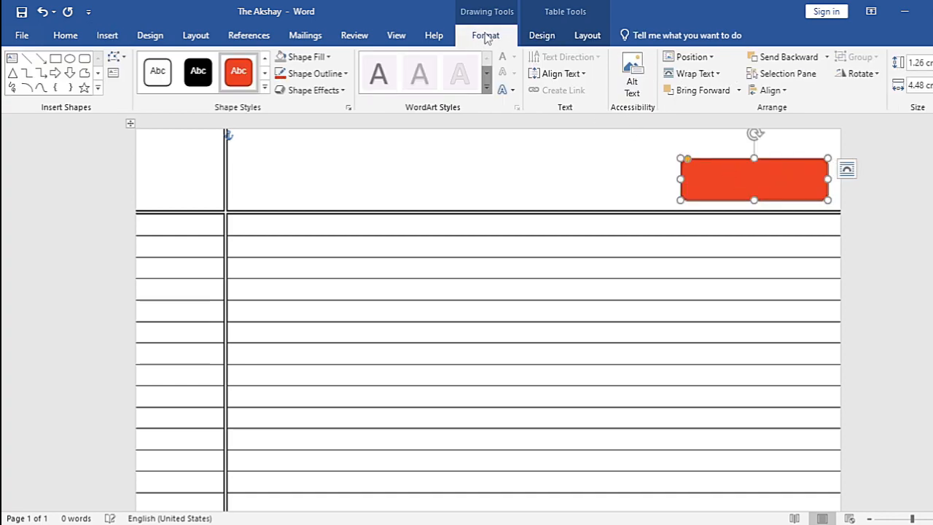
left_click(157, 71)
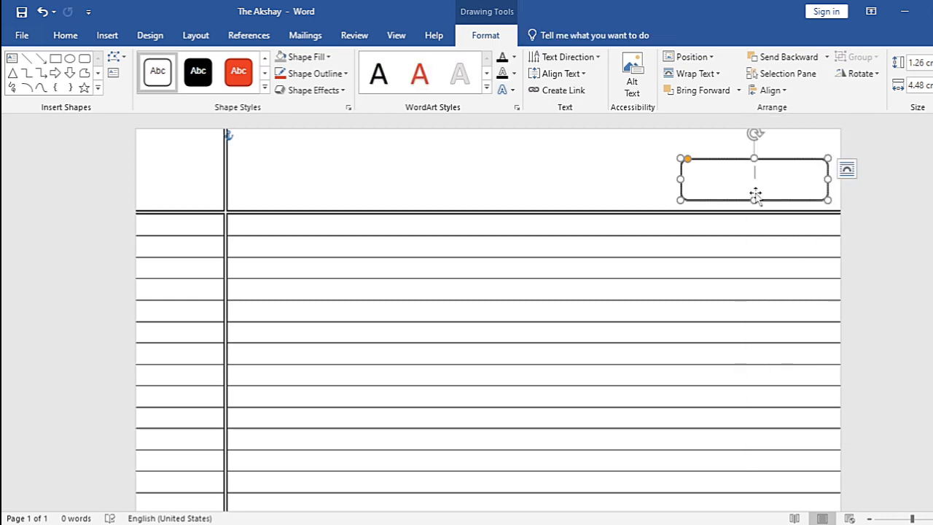
type("Date")
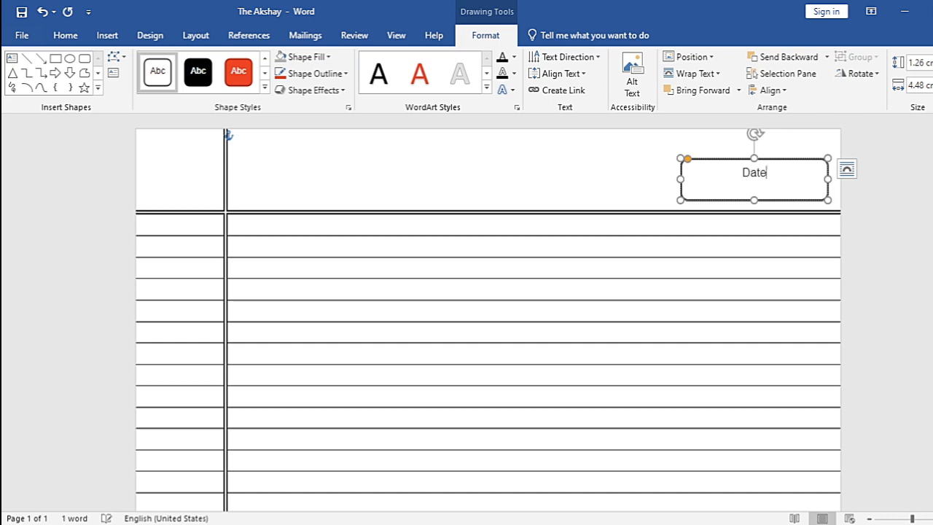
mouse_move(755, 197)
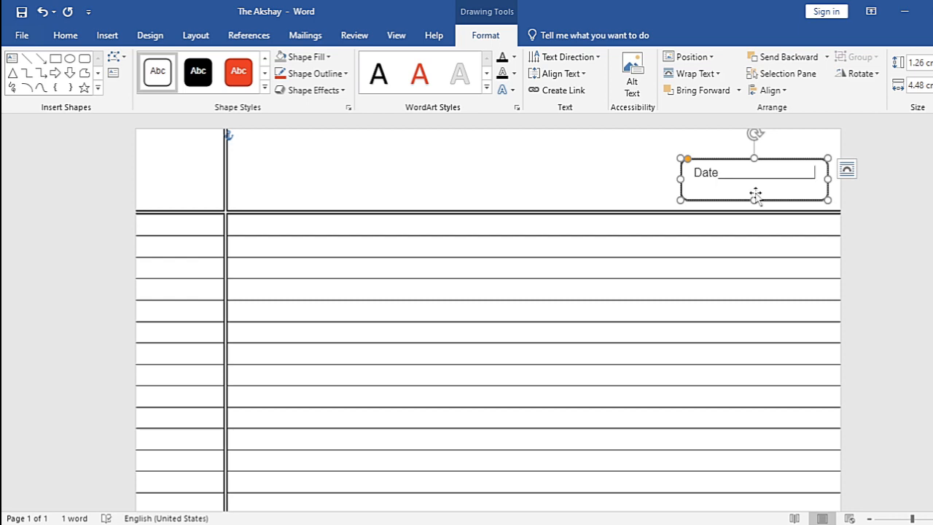
mouse_move(609, 236)
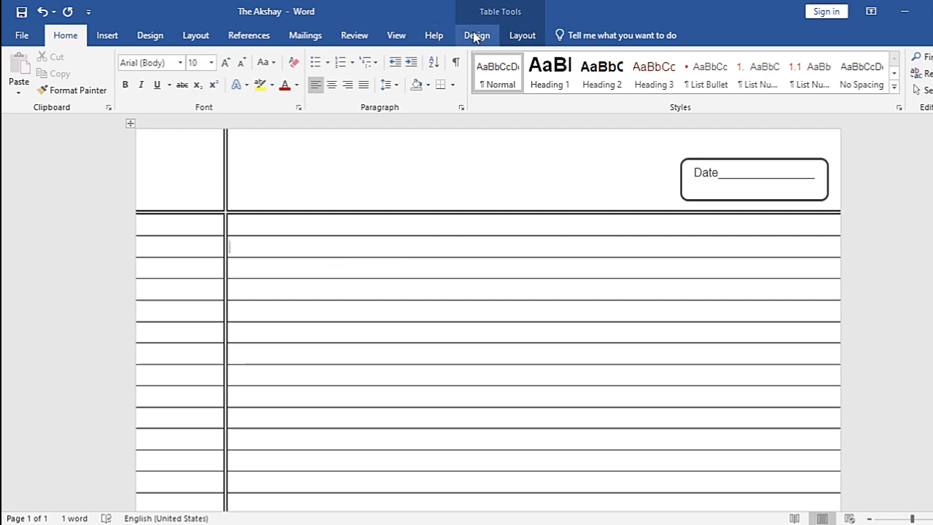
Adjust the first ruled row's height with the Height spinner to about 0.9 cm.
left_click(476, 35)
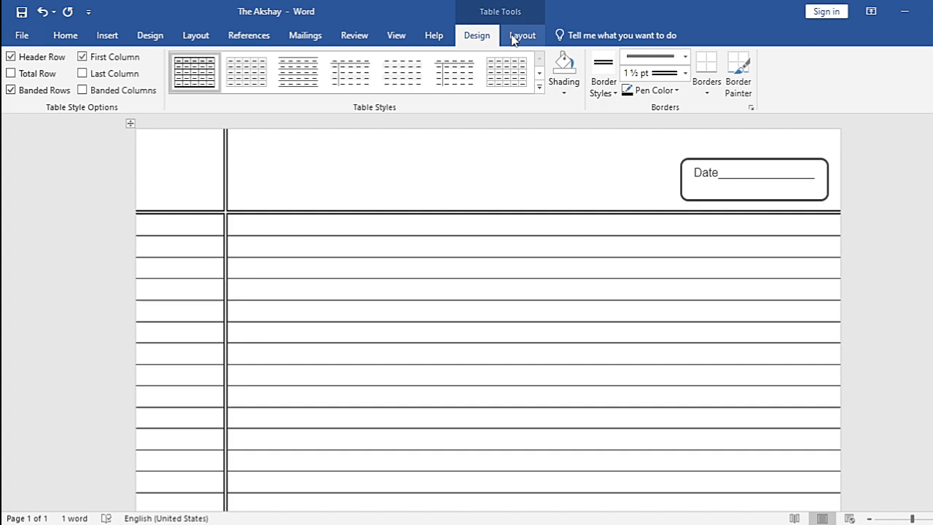
left_click(522, 35)
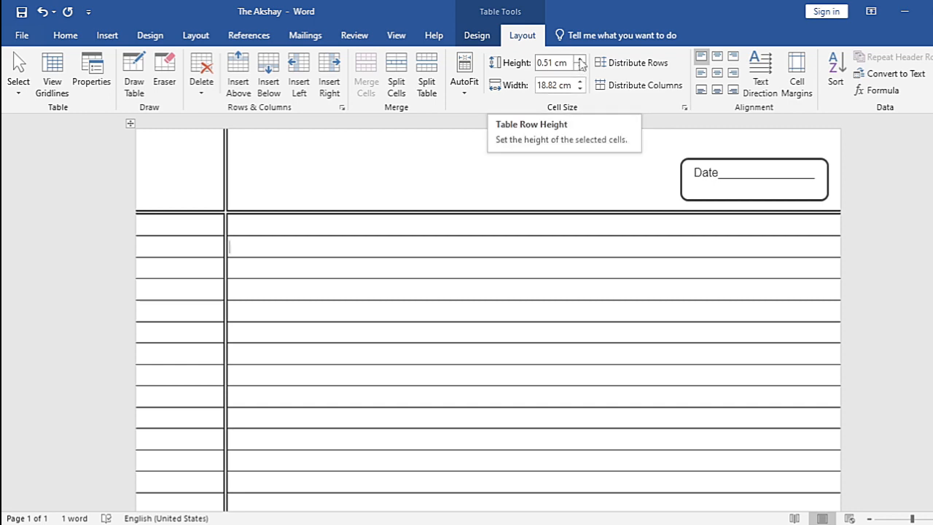
left_click(580, 58)
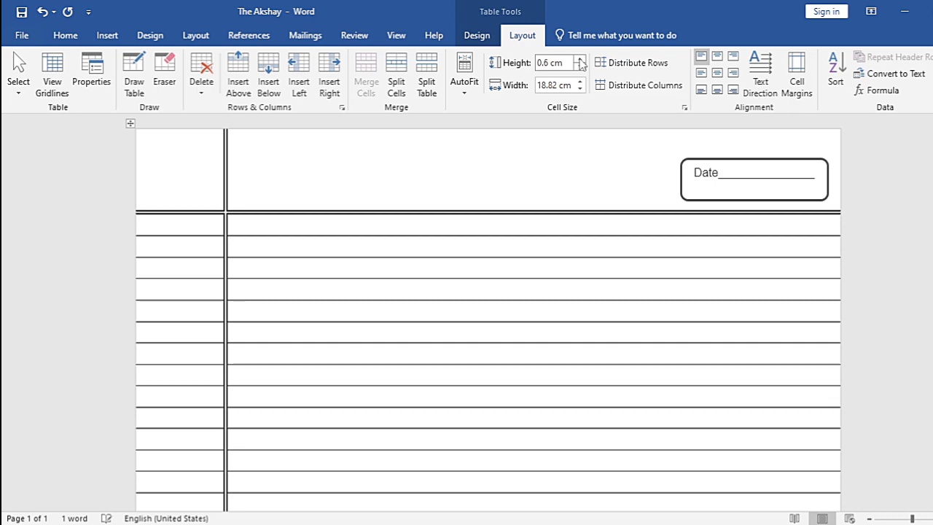
left_click(580, 58)
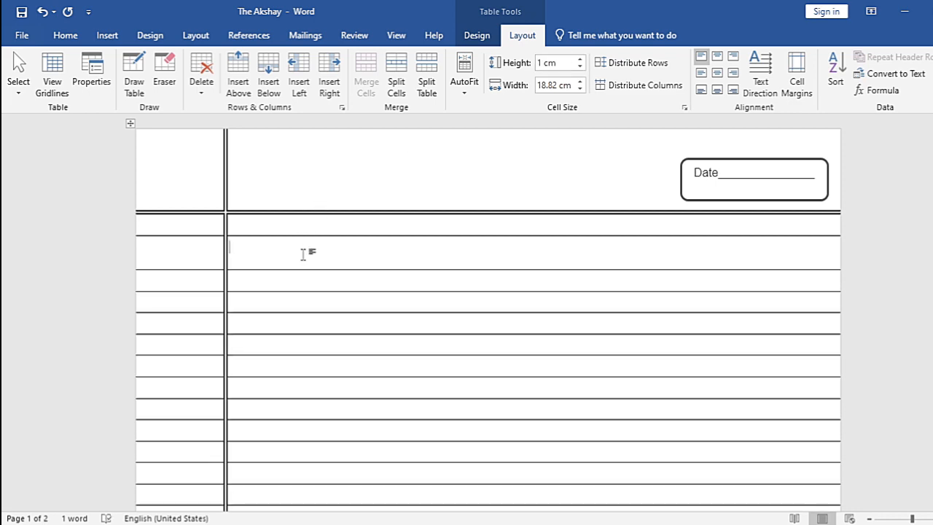
mouse_move(280, 248)
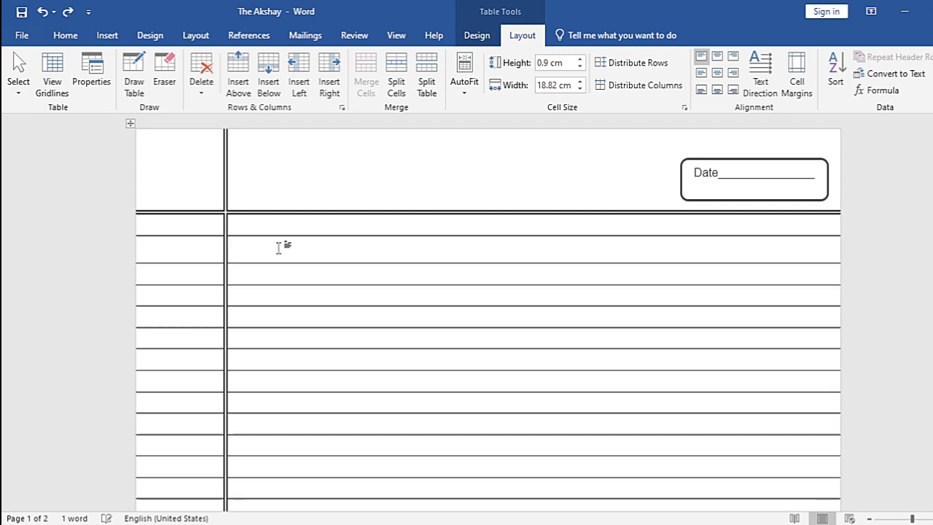
left_click(580, 67)
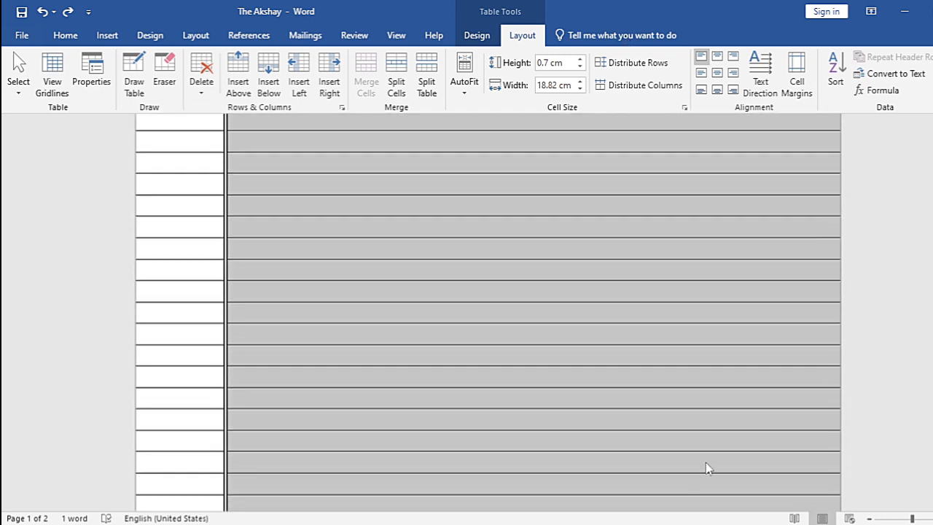
Set all selected body rows to a height of about 0.9 cm.
scroll("down", 3)
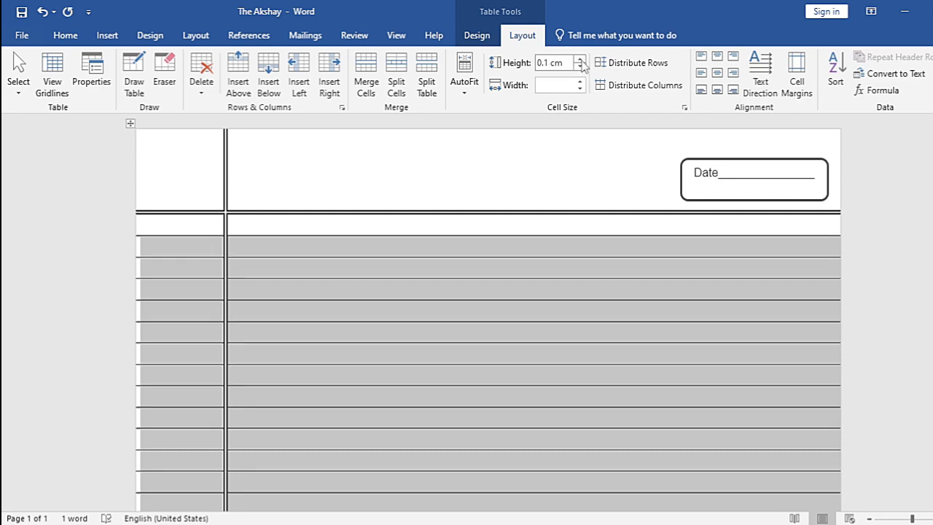
left_click(580, 59)
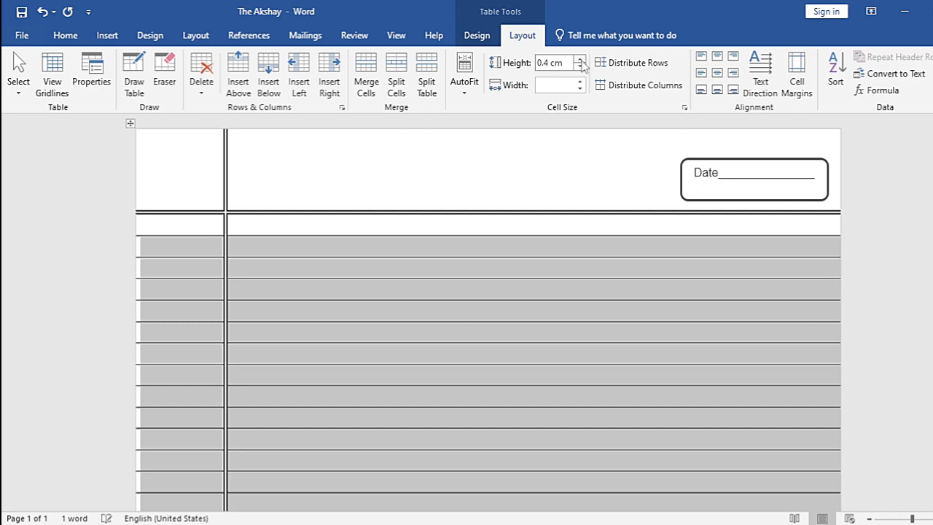
left_click(580, 58)
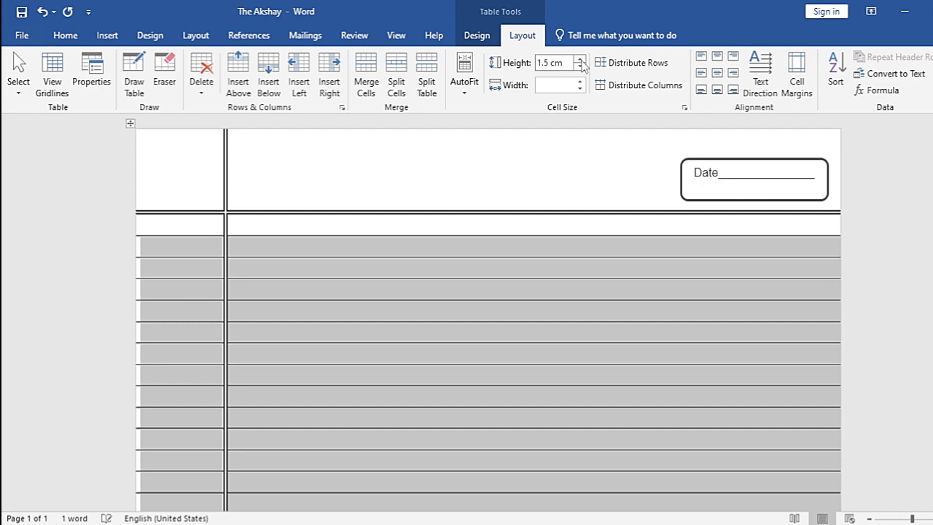
left_click(579, 58)
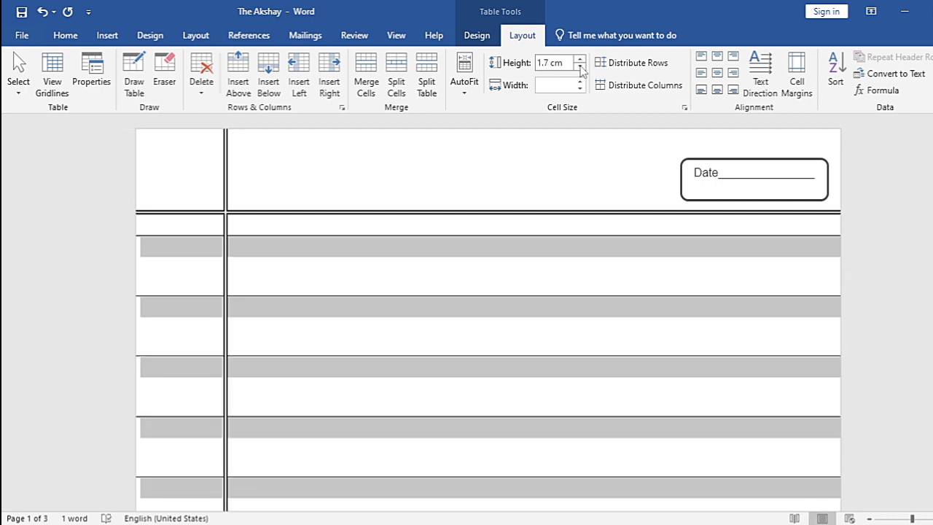
left_click(580, 67)
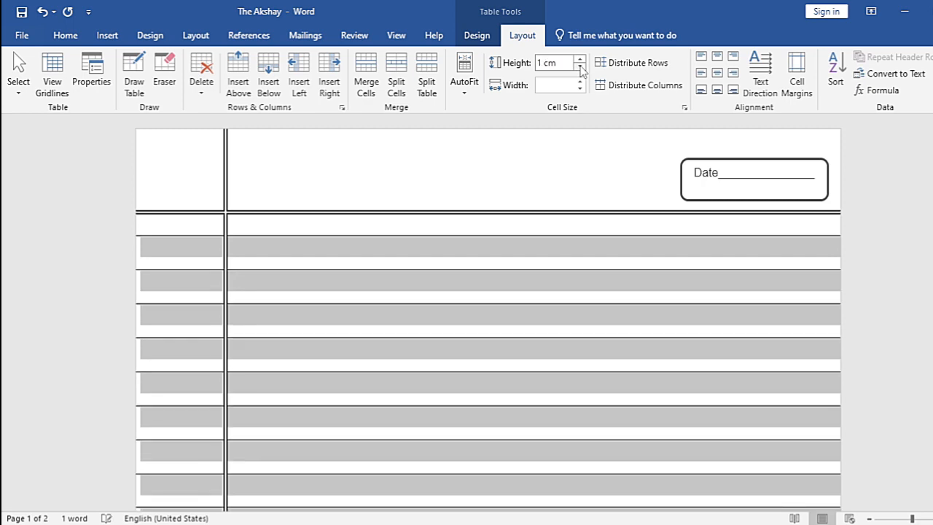
left_click(580, 67)
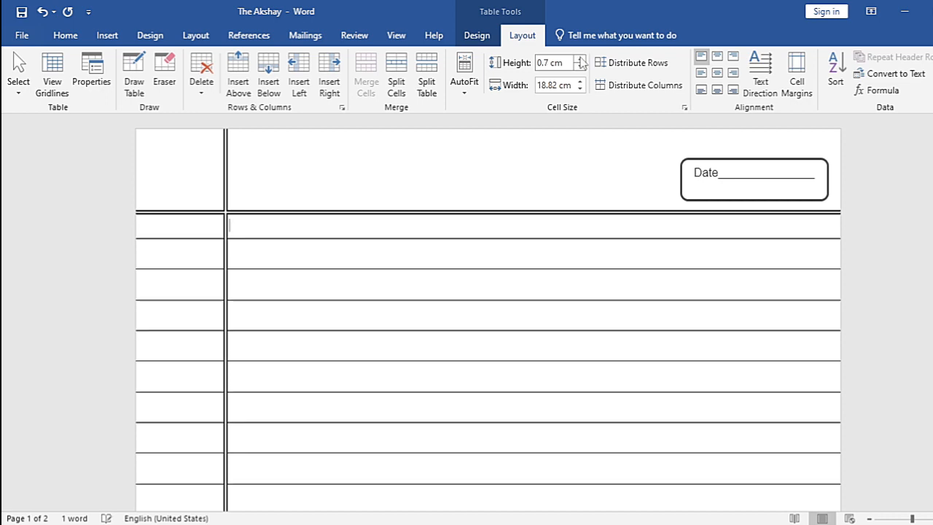
left_click(580, 59)
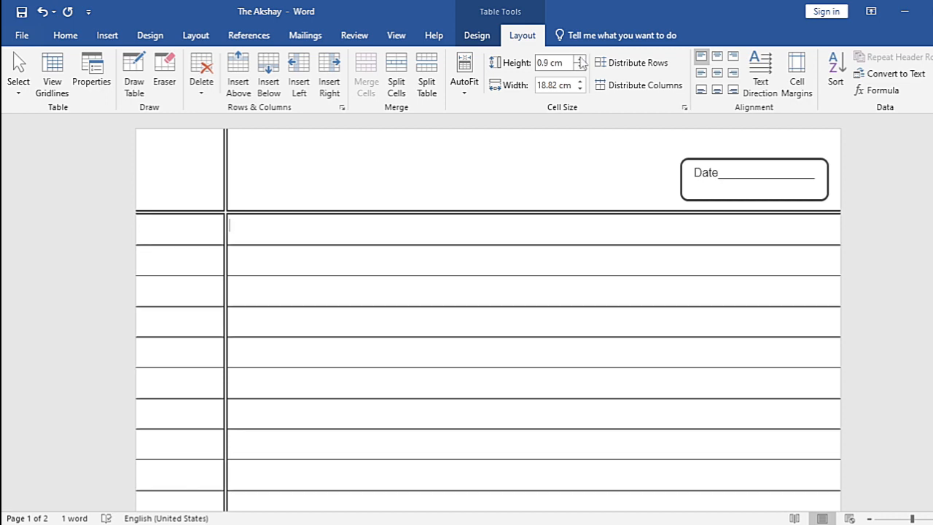
left_click(580, 58)
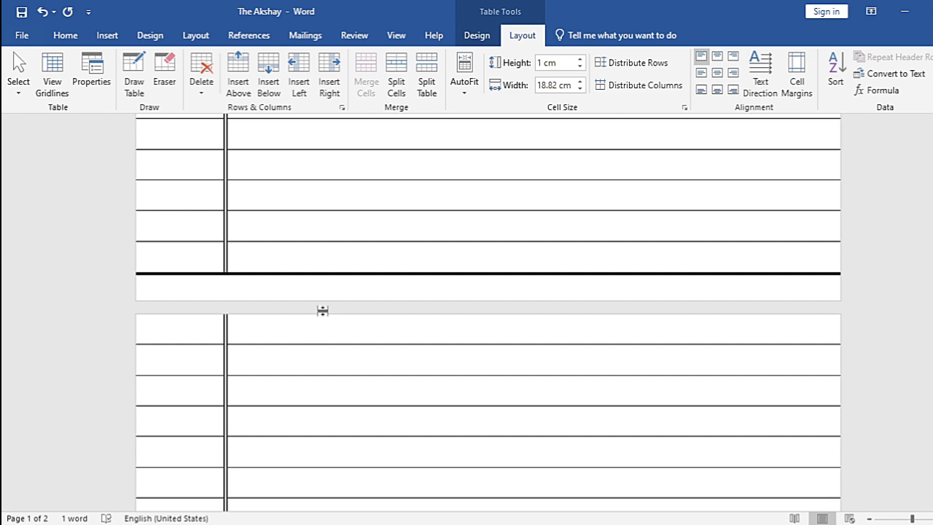
mouse_move(322, 310)
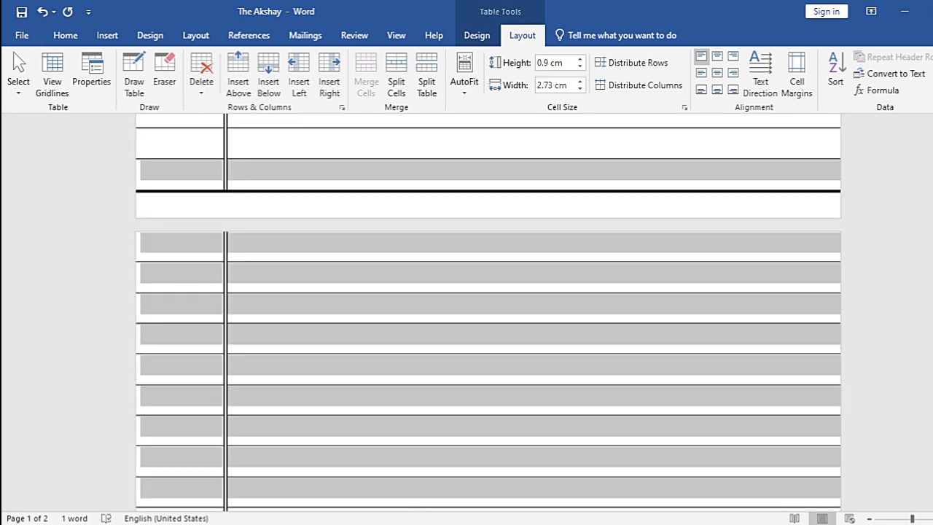
Return to the Home ribbon after matching the second page's row spacing.
left_click(65, 35)
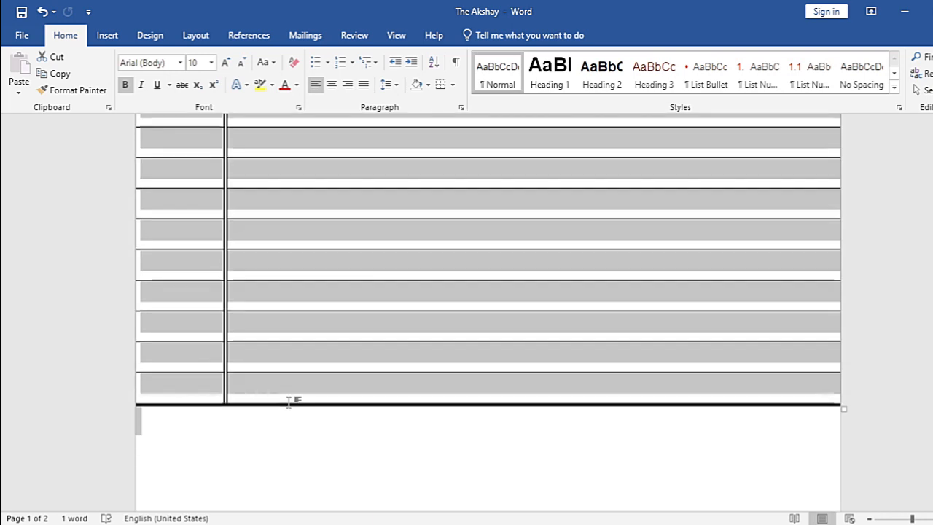